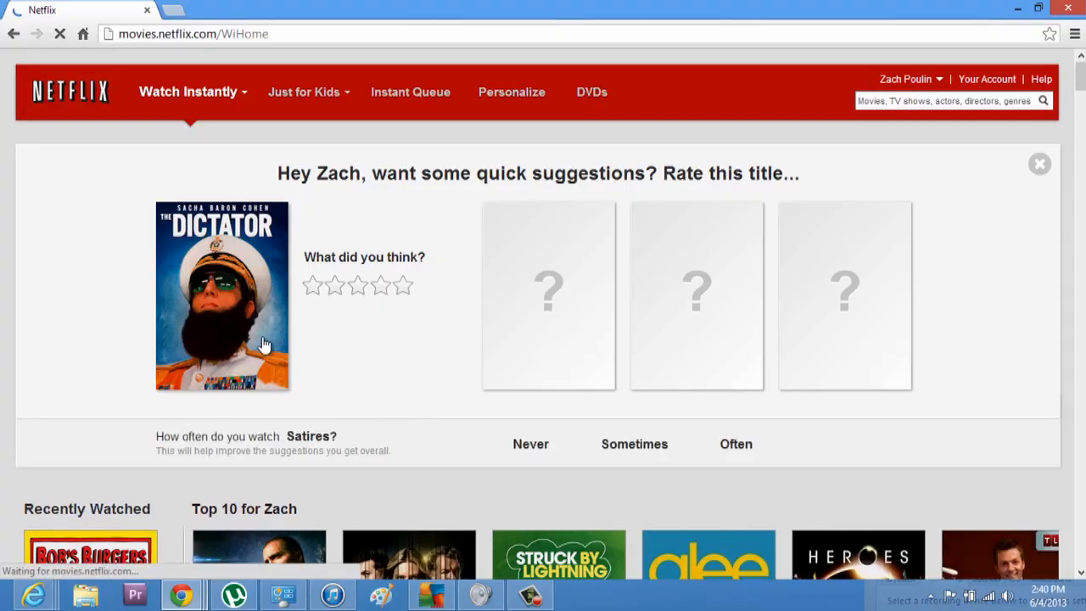
mouse_move(209, 316)
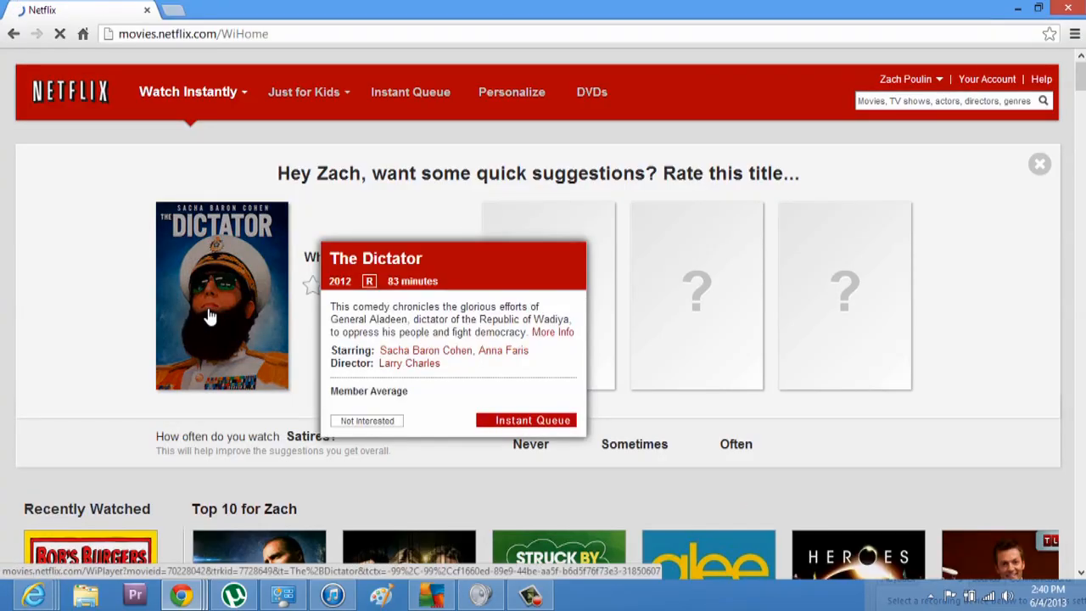
Launch The Dictator from its poster and let the Silverlight player load.
click(220, 295)
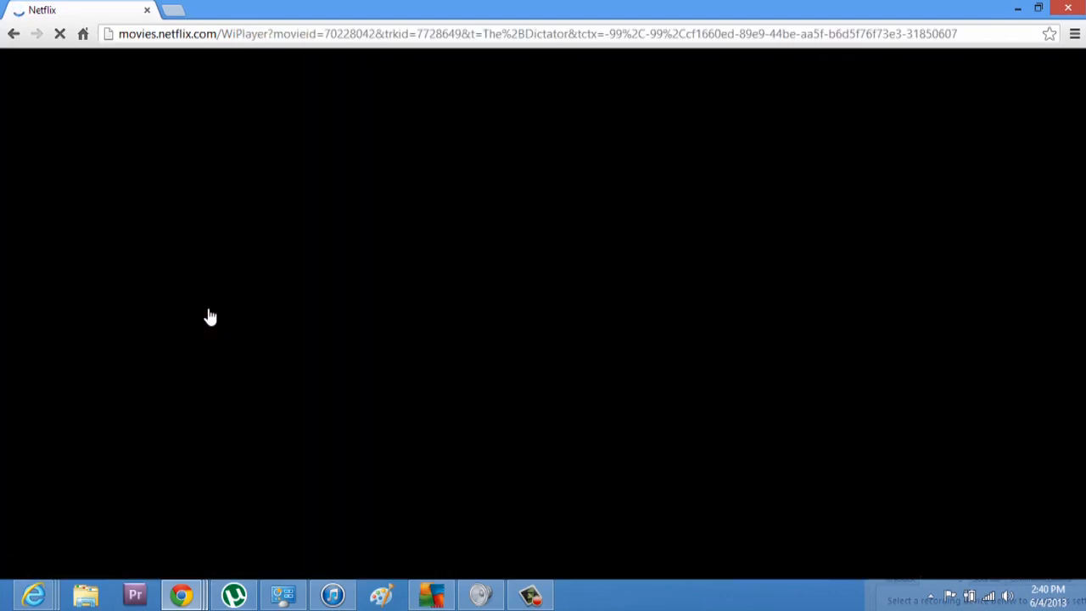
mouse_move(530, 360)
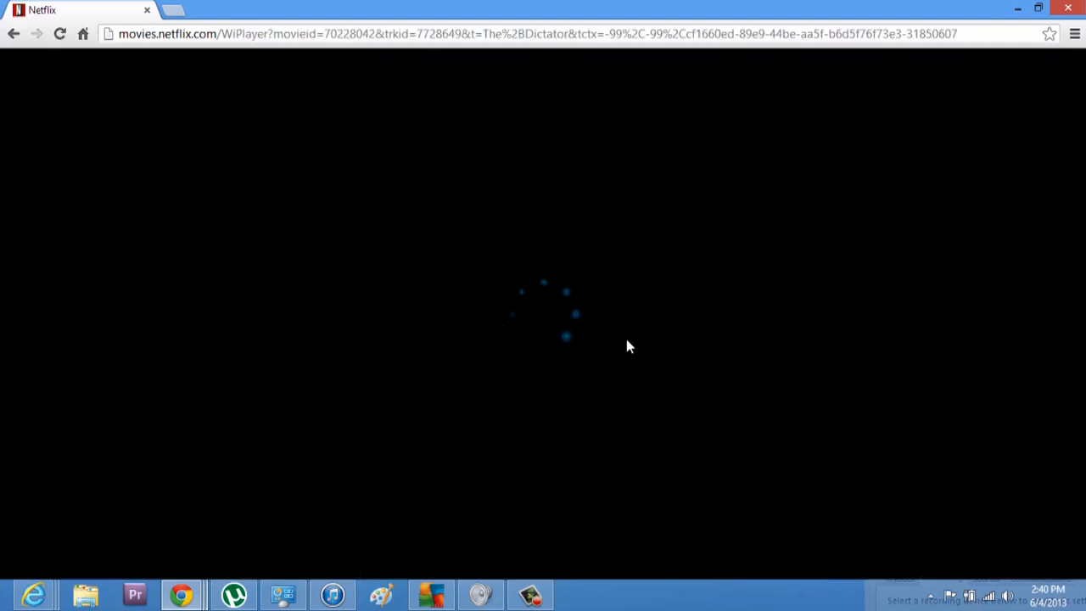
mouse_move(560, 280)
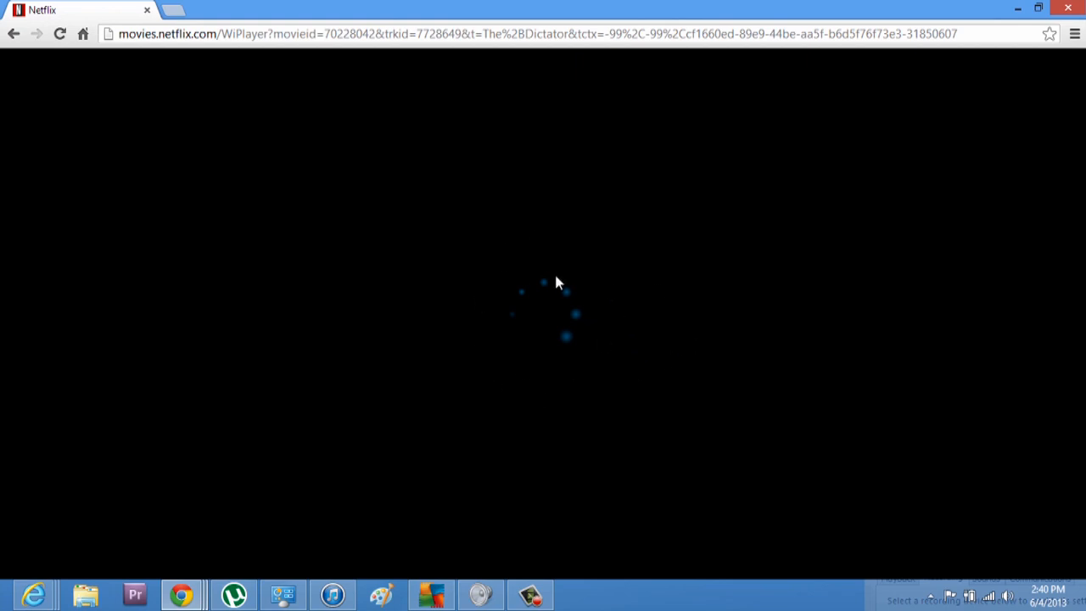
mouse_move(581, 356)
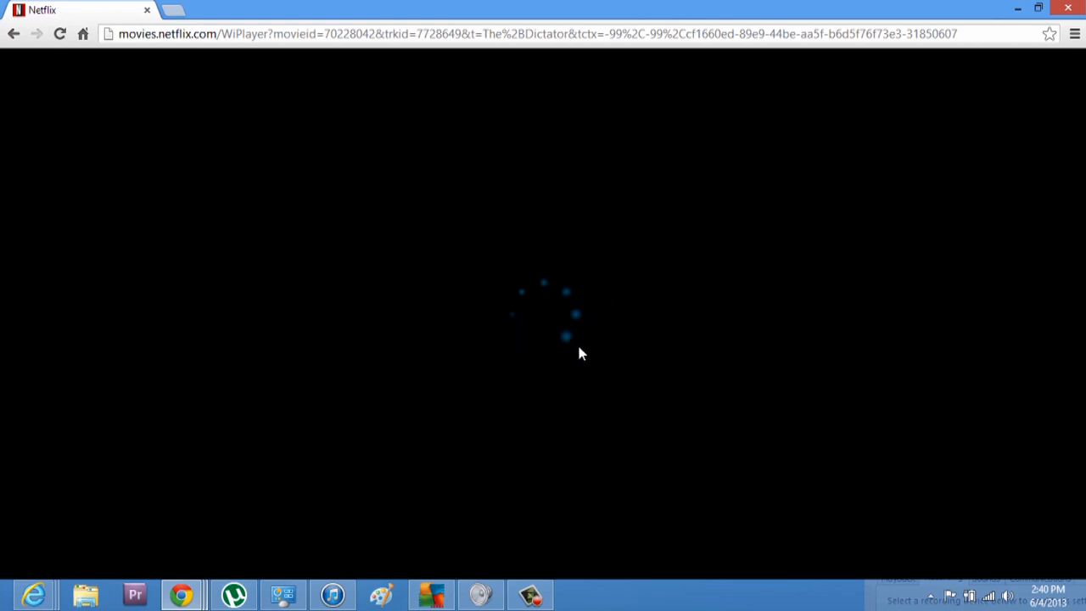